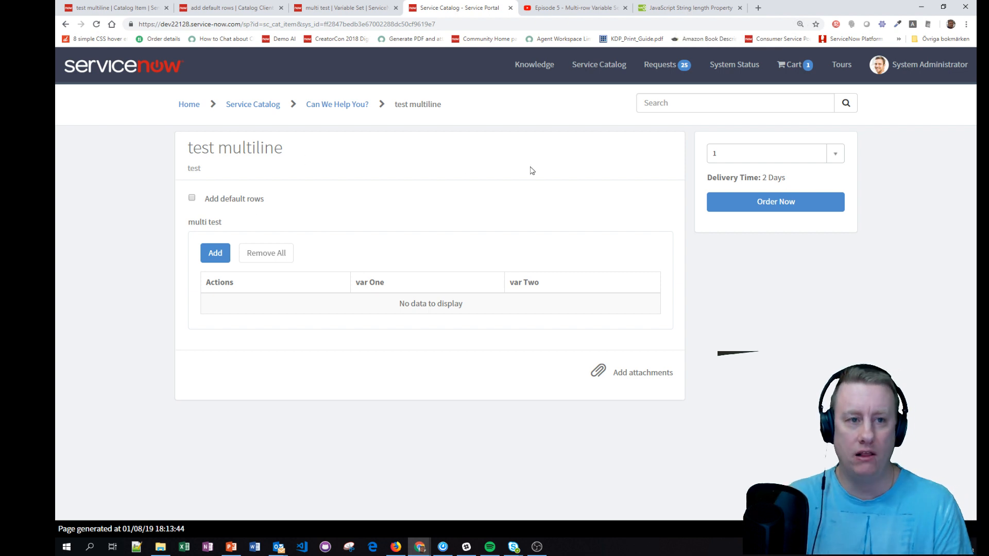
pyautogui.moveTo(215, 252)
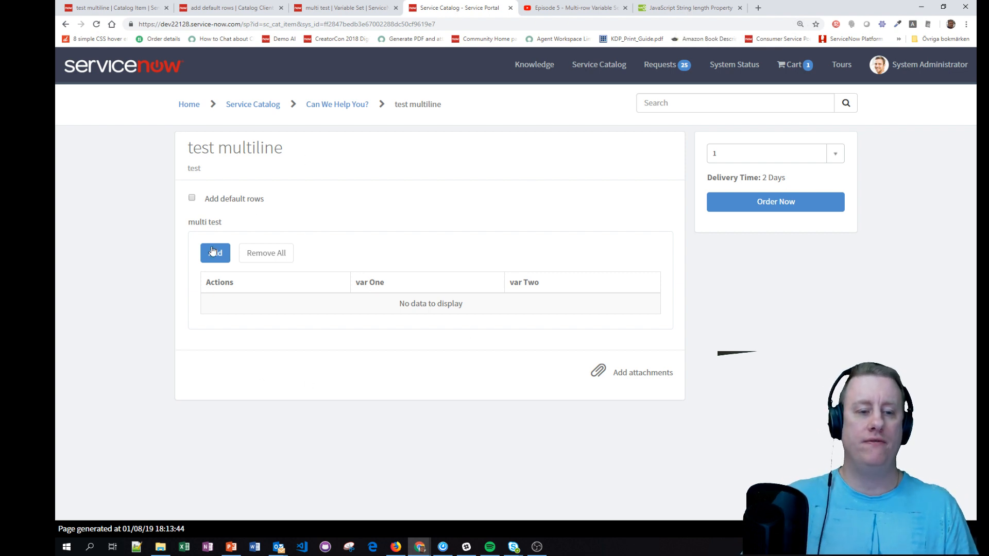
# Turn on Add default rows, then clear every row from the multi test table with Remove All
pyautogui.click(191, 198)
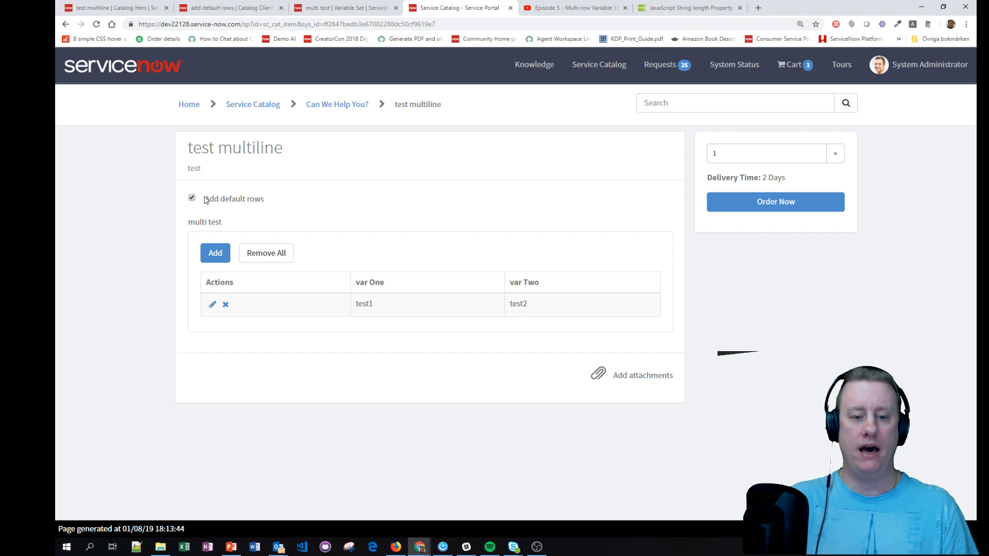
pyautogui.moveTo(334, 341)
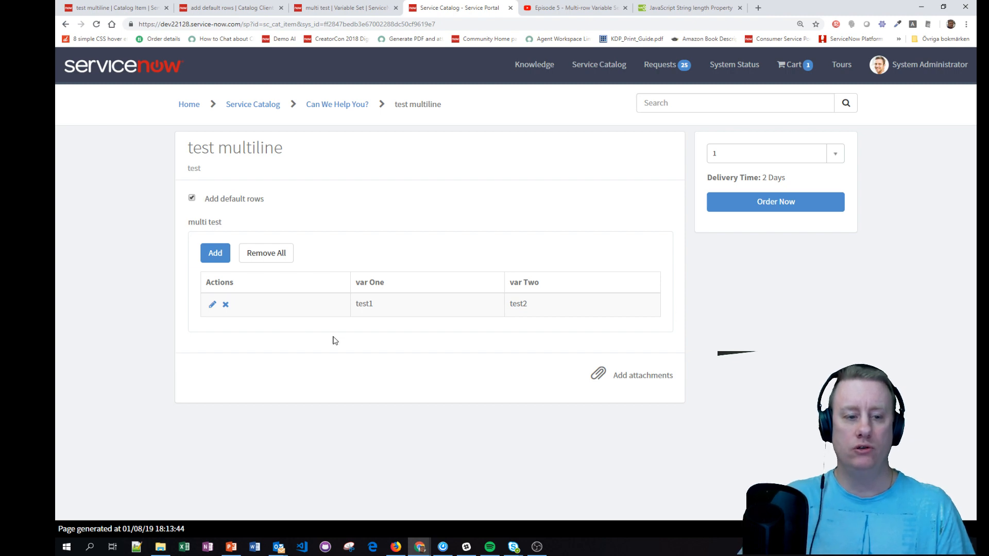
pyautogui.click(266, 253)
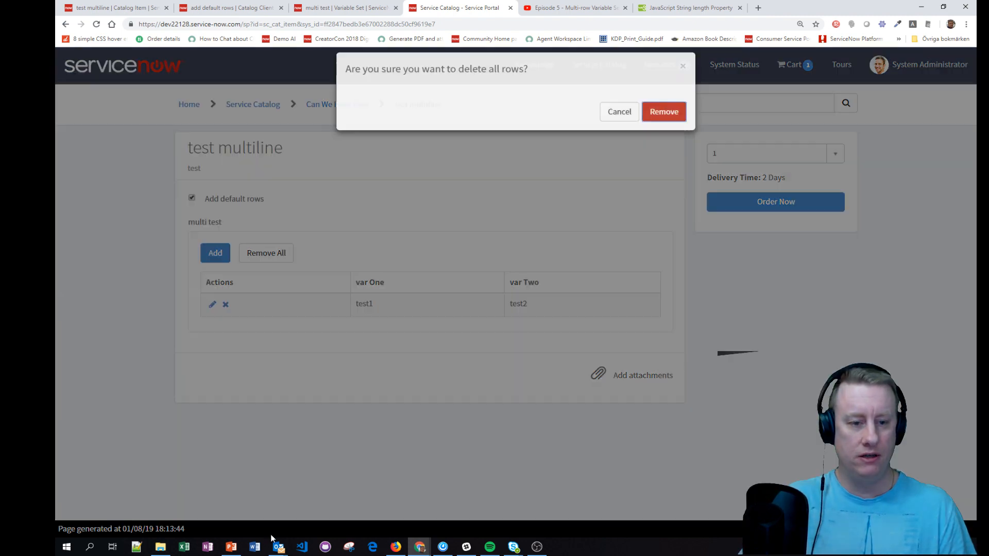
pyautogui.click(663, 111)
pyautogui.write('asdsad')
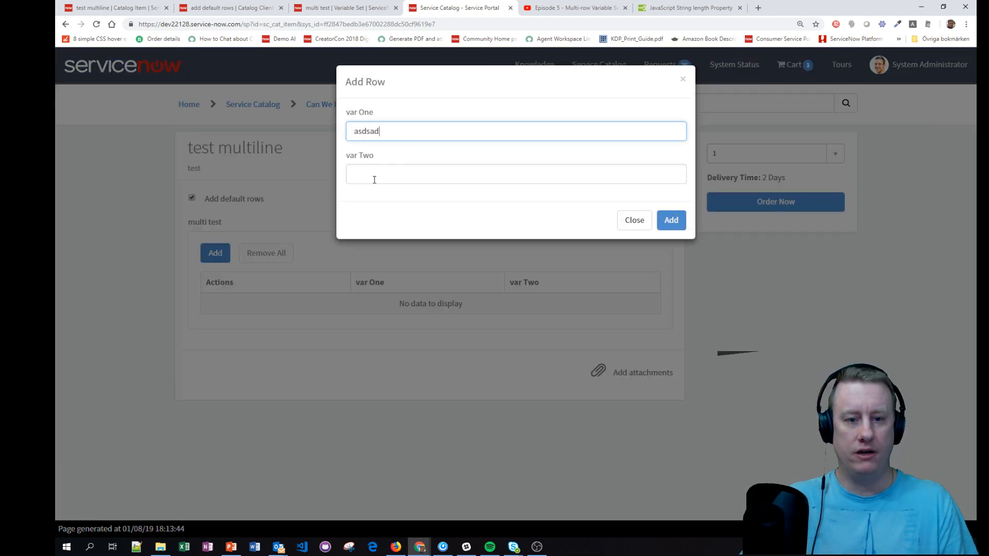
# Add the asdsad/sadsa row by hand, then re-toggle Add default rows to append test1/test2 rows
pyautogui.click(671, 221)
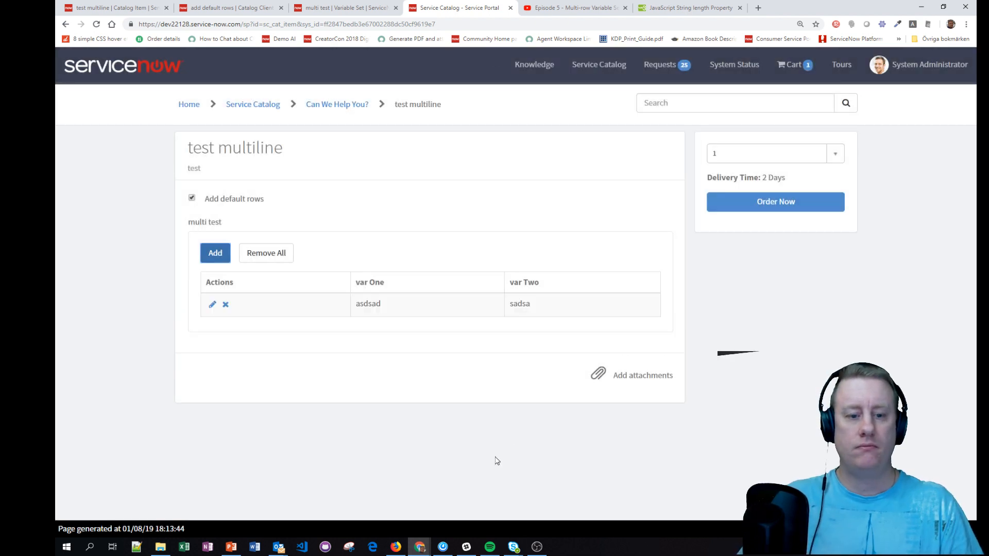
pyautogui.click(192, 198)
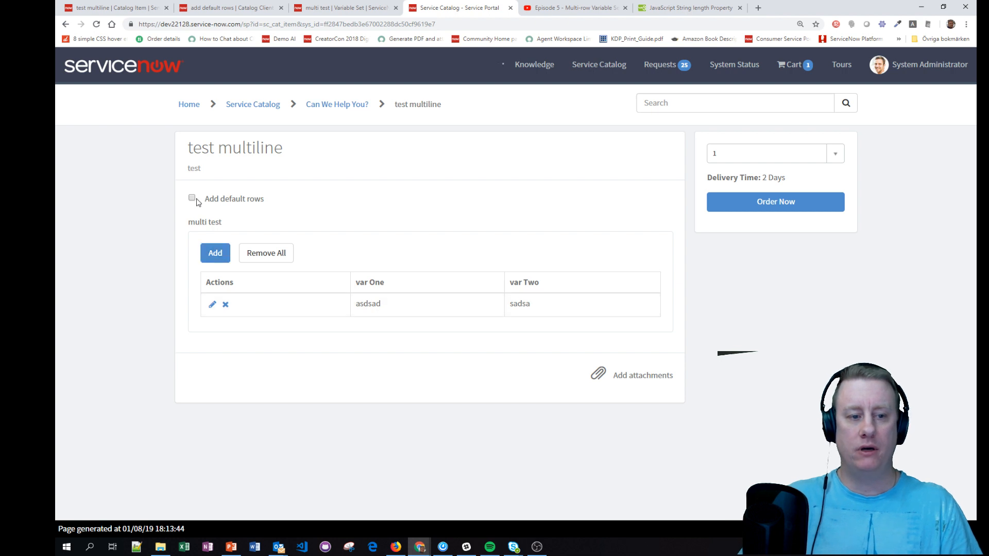
pyautogui.click(214, 254)
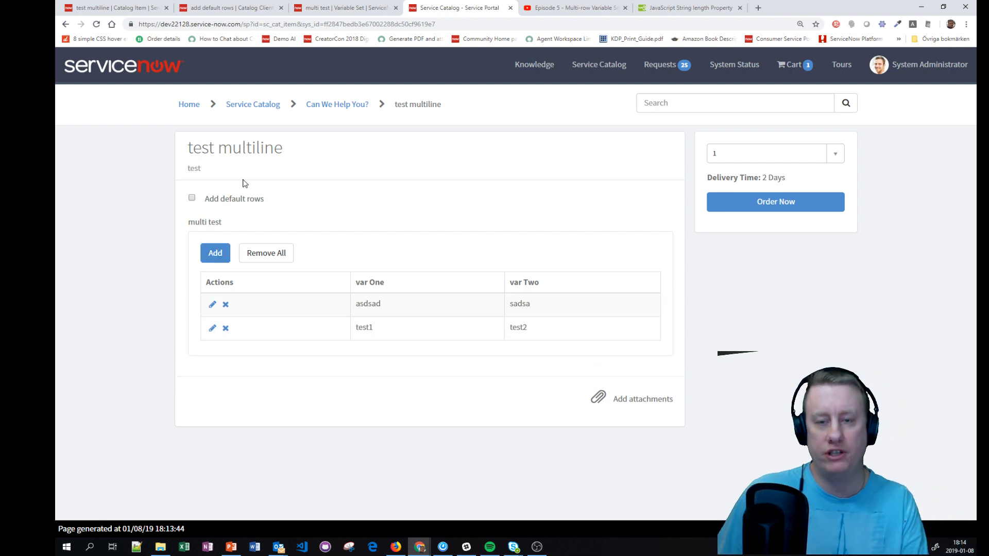
pyautogui.moveTo(505, 325)
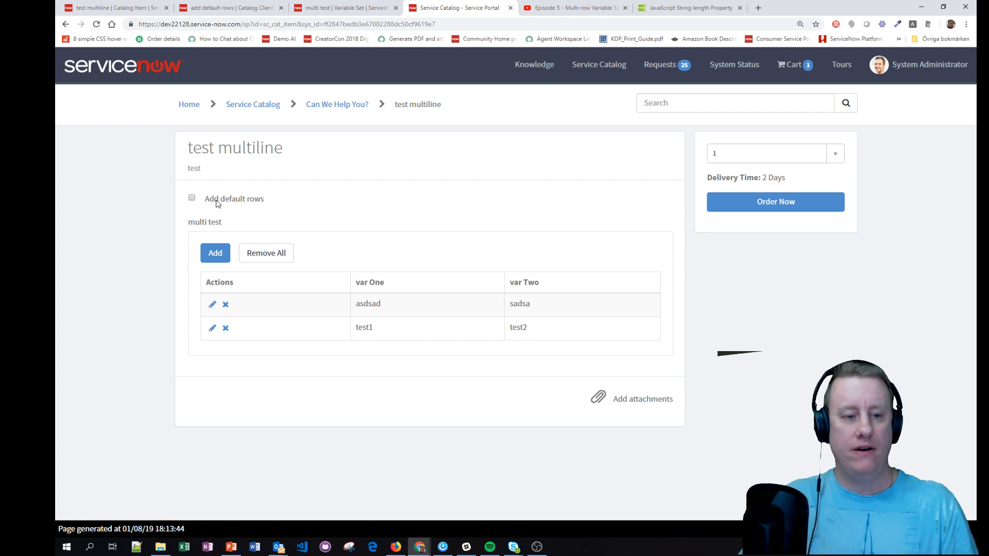
pyautogui.click(192, 197)
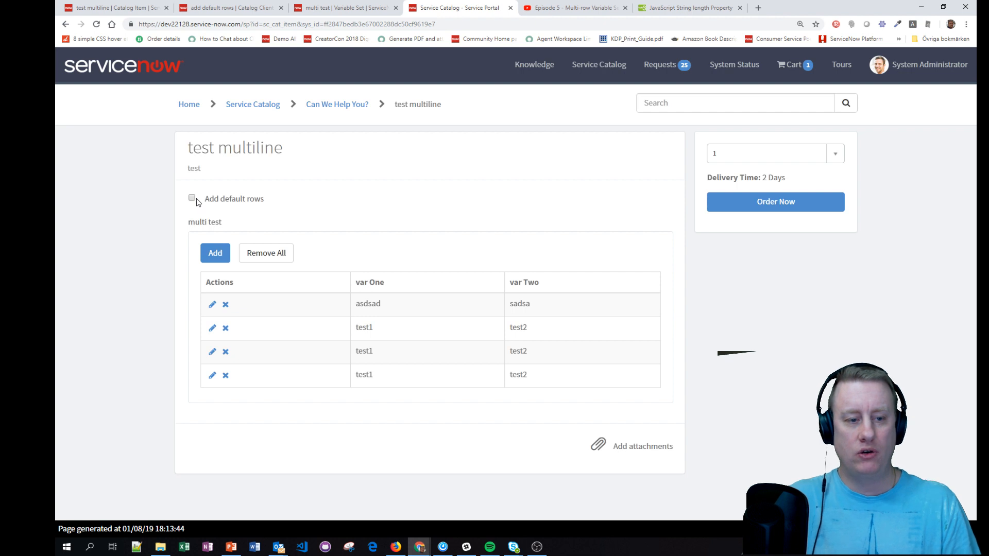
pyautogui.moveTo(476, 261)
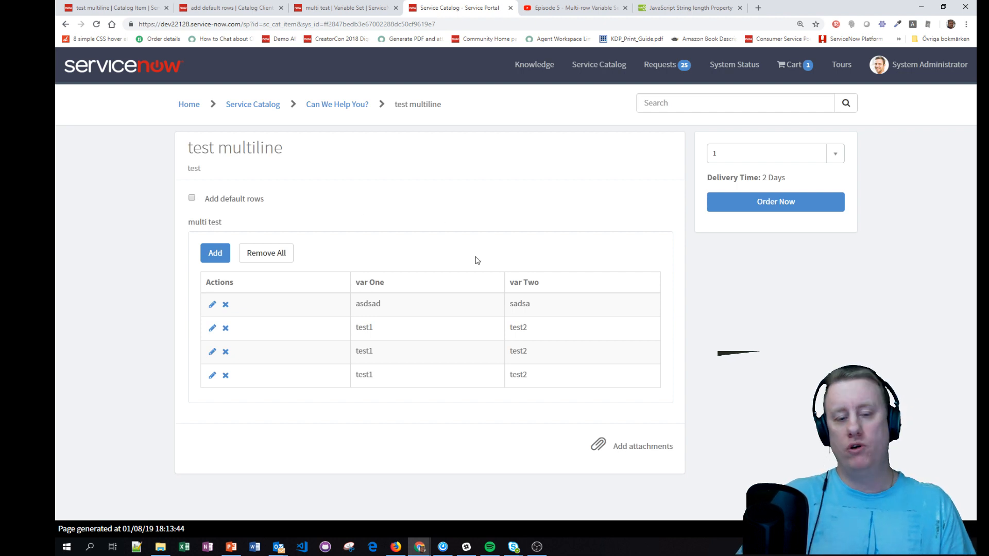
pyautogui.moveTo(403, 417)
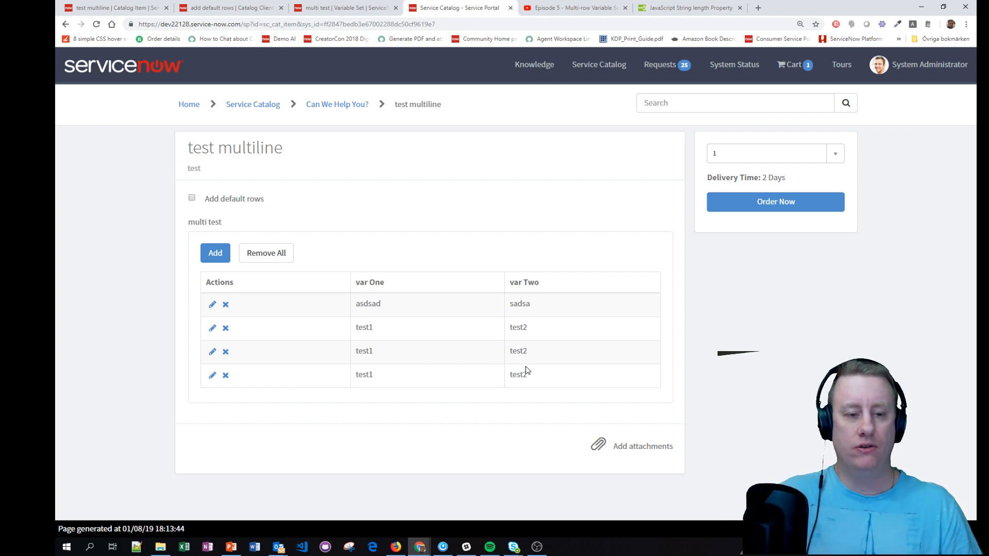
pyautogui.moveTo(574, 260)
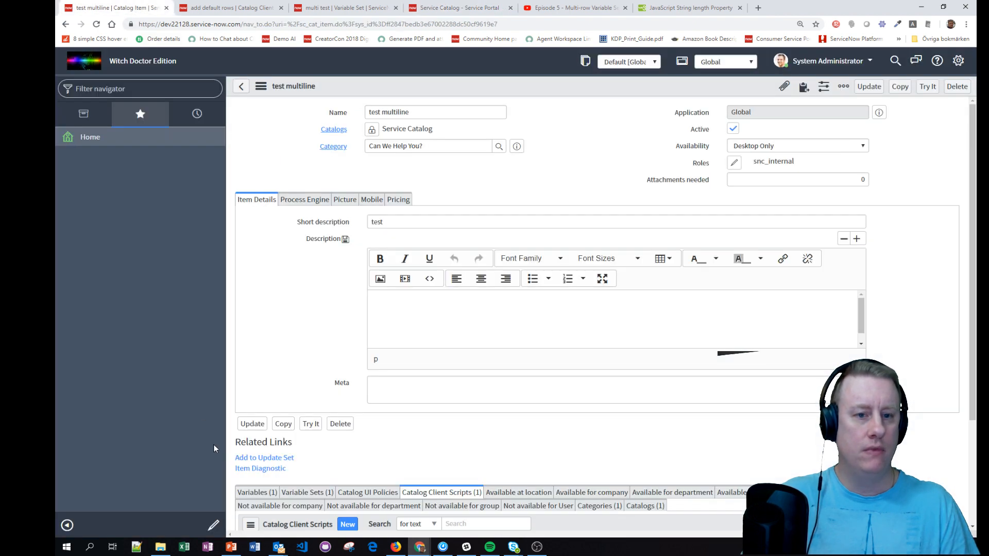
pyautogui.moveTo(317, 143)
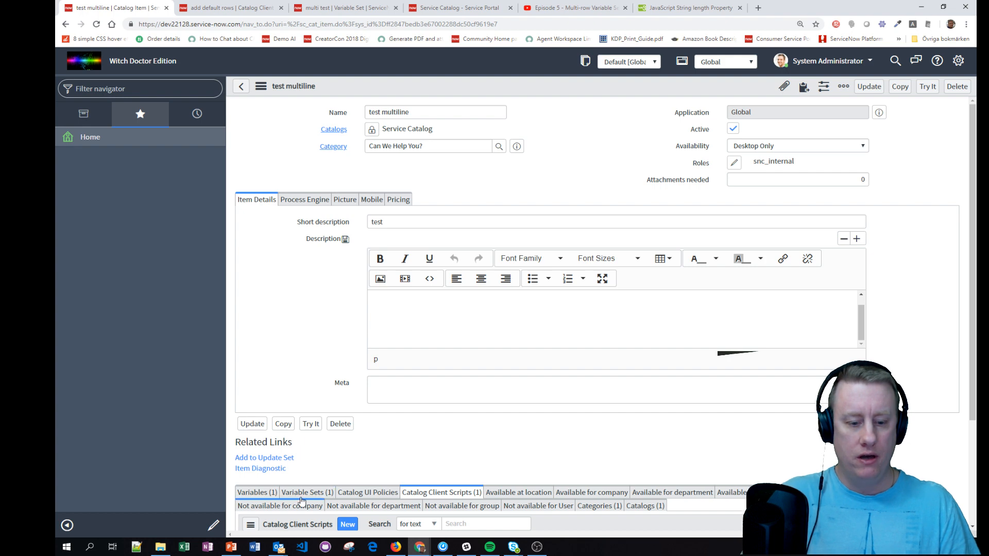
# View the multi test variable set's var_one and var_two, copy internal name multi_test, and return to the item
pyautogui.click(307, 492)
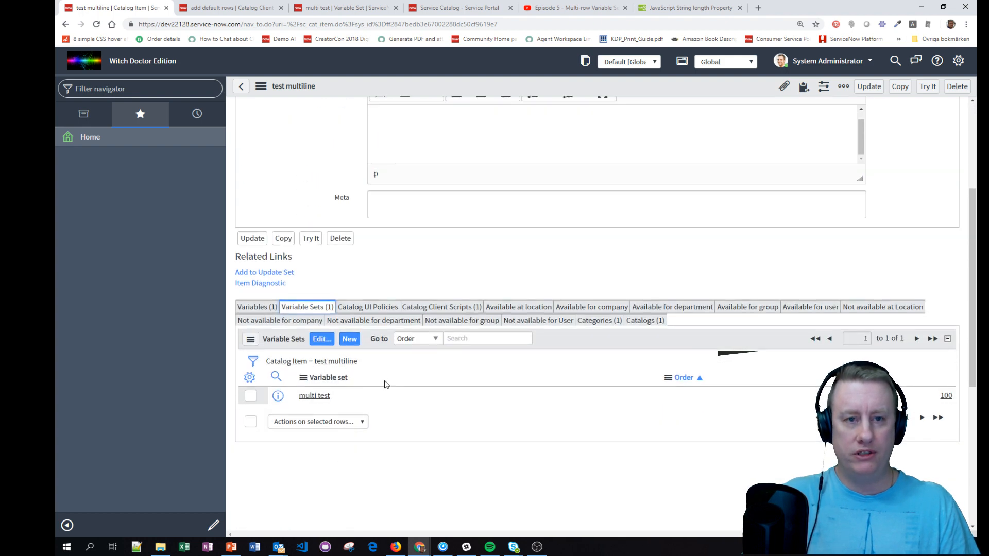
pyautogui.click(313, 396)
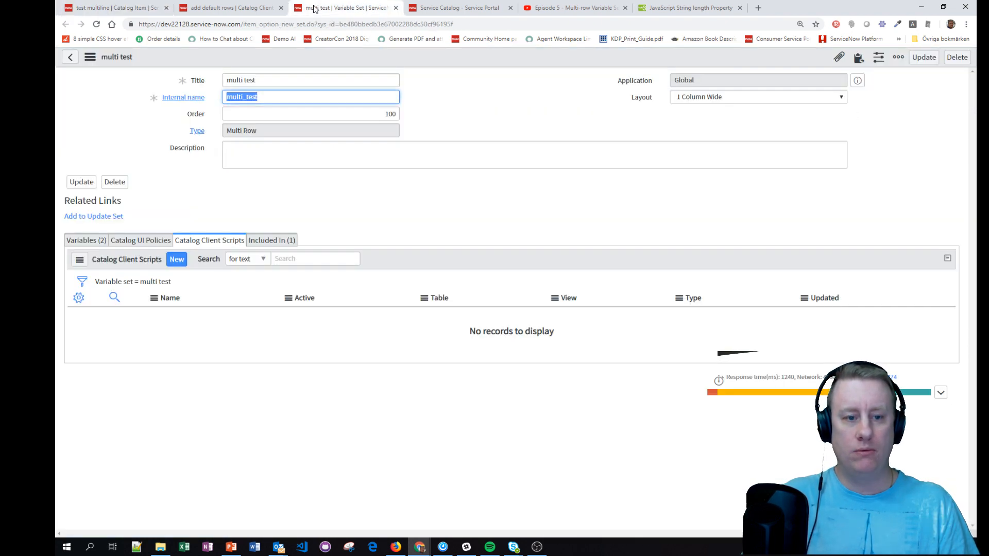
pyautogui.click(83, 240)
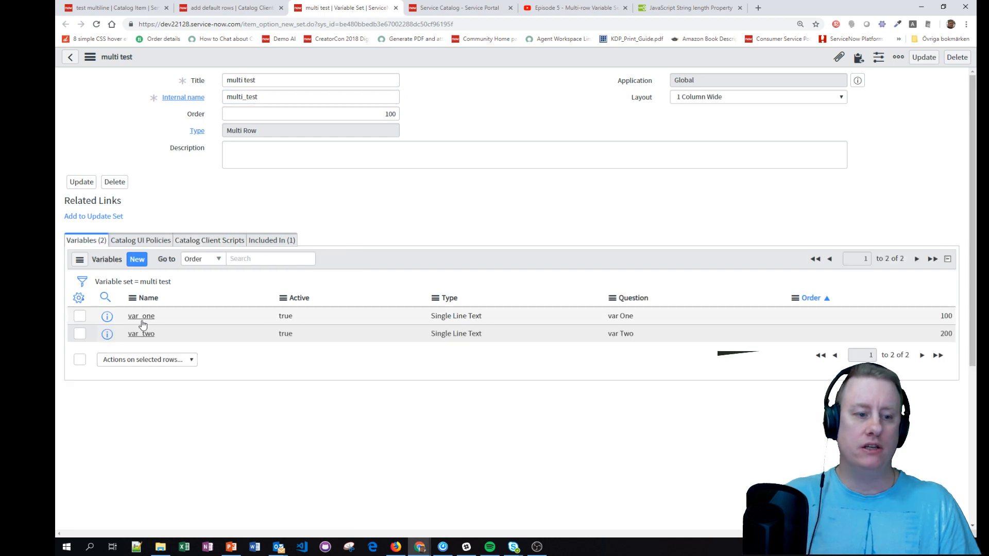
pyautogui.moveTo(197, 321)
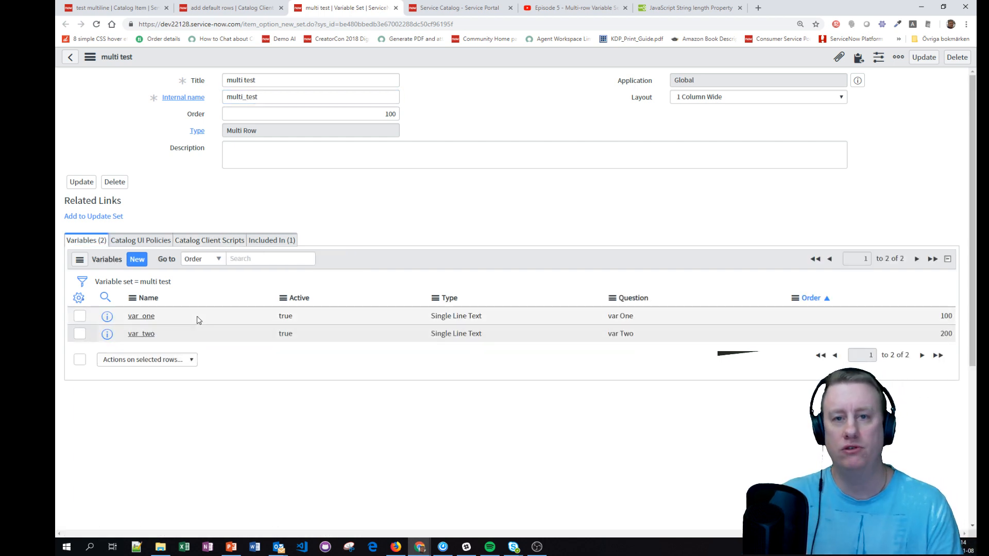
pyautogui.moveTo(231, 187)
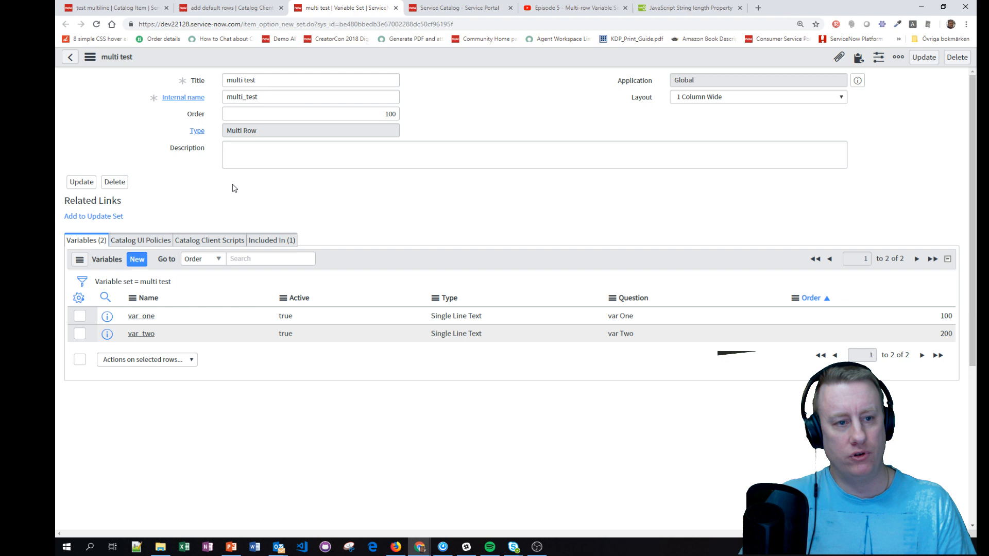
pyautogui.tripleClick(310, 97)
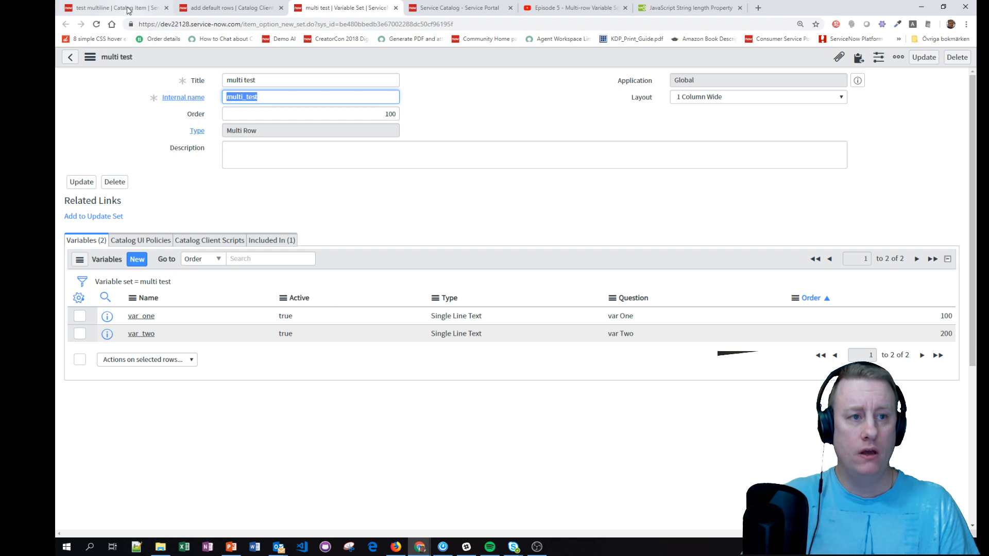
pyautogui.click(113, 7)
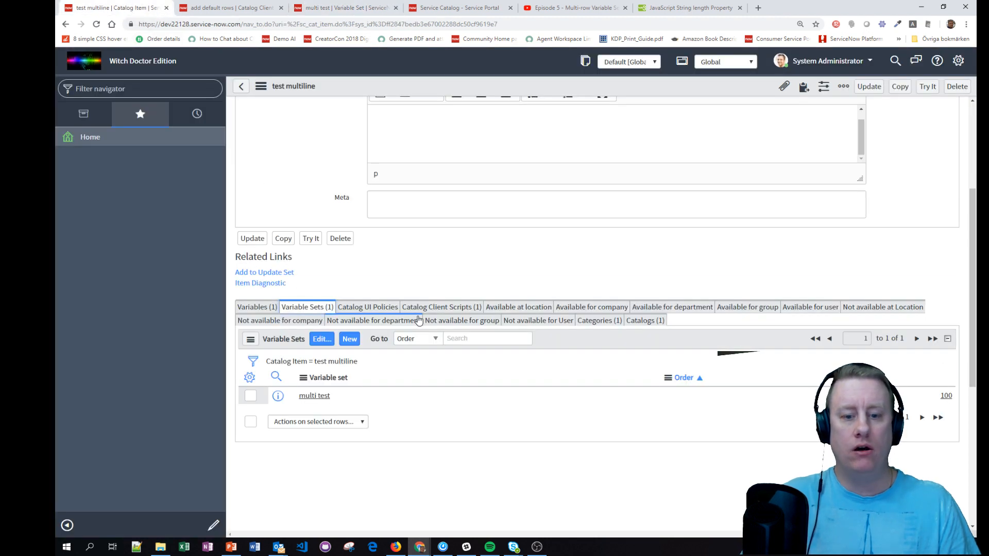
# Open the add default rows script from the item's Catalog Client Scripts list
pyautogui.click(440, 307)
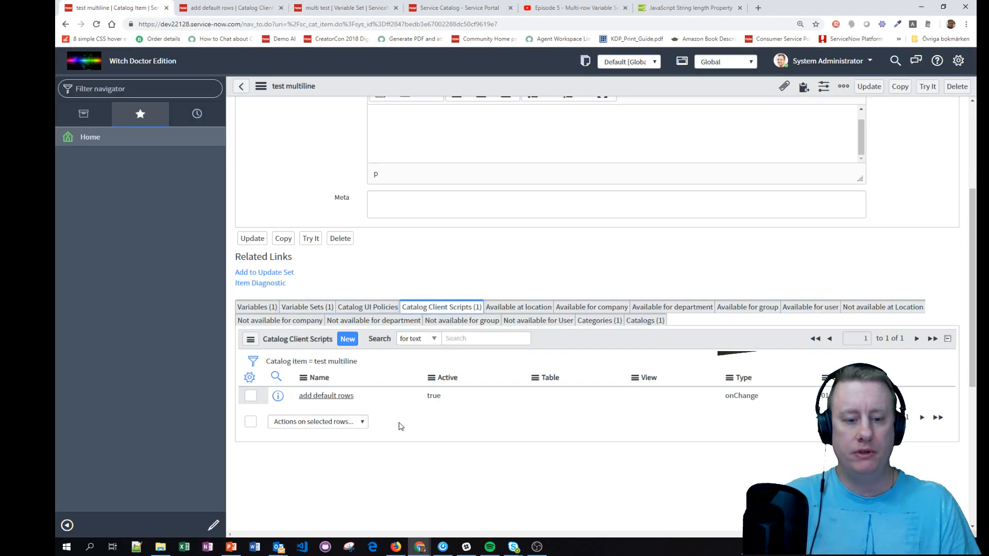
pyautogui.moveTo(253, 328)
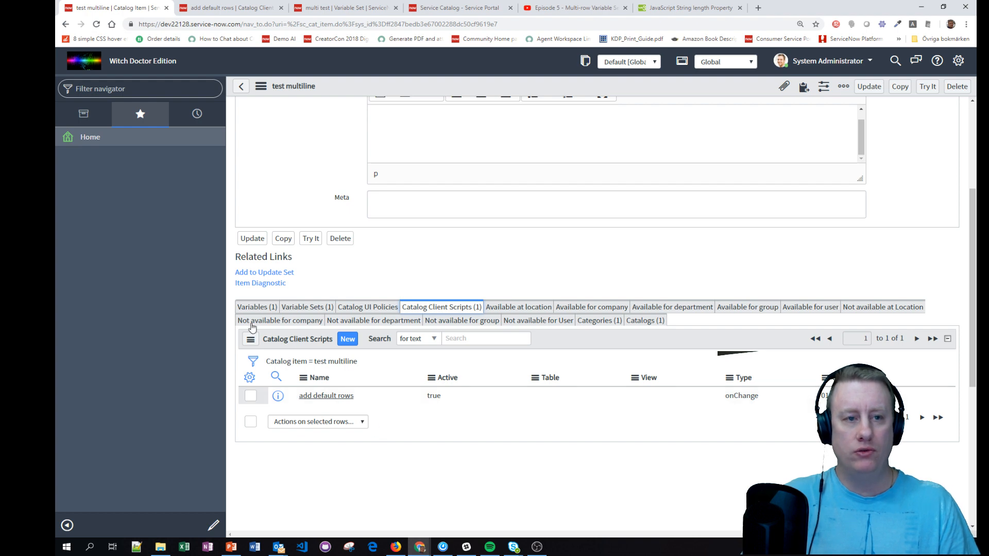
pyautogui.click(326, 396)
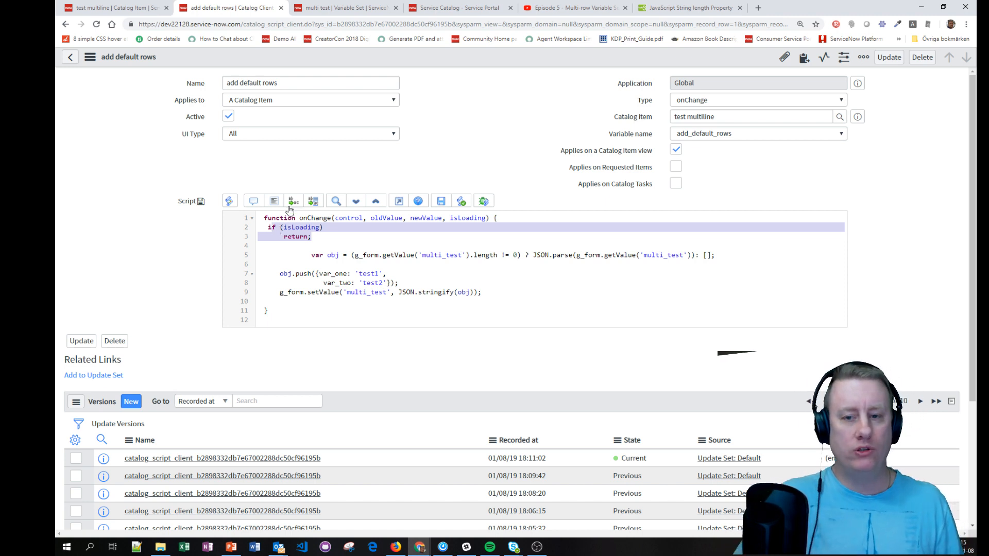
pyautogui.moveTo(292, 201)
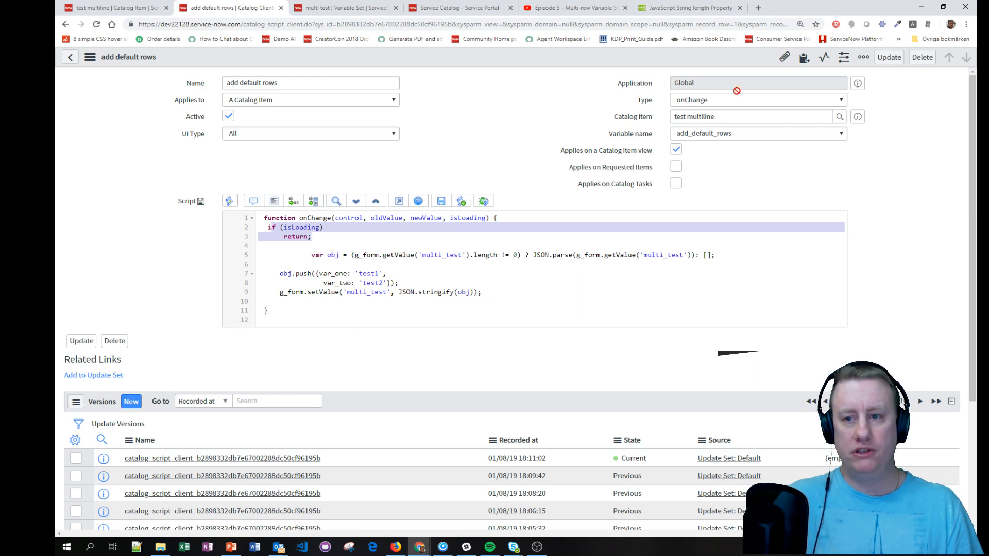
pyautogui.moveTo(662, 137)
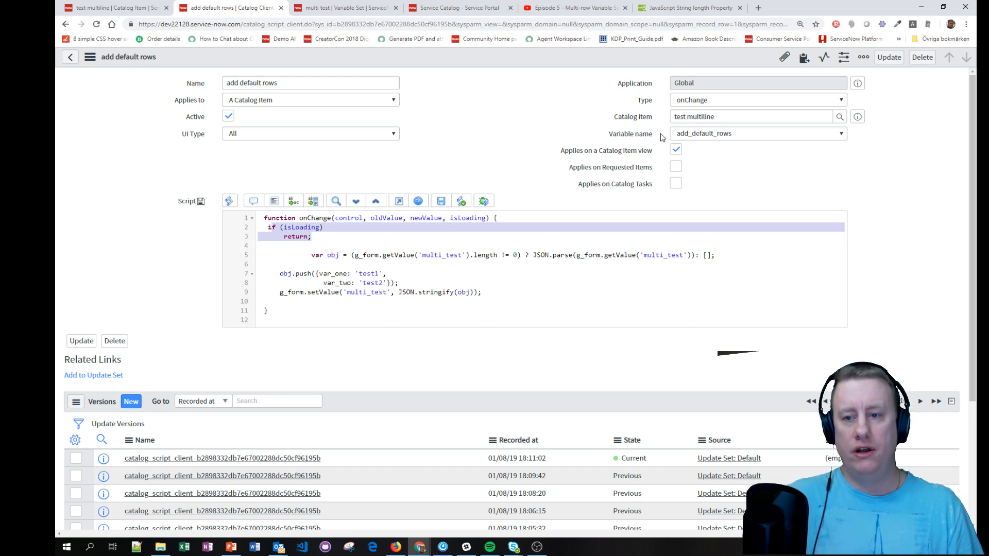
pyautogui.moveTo(654, 175)
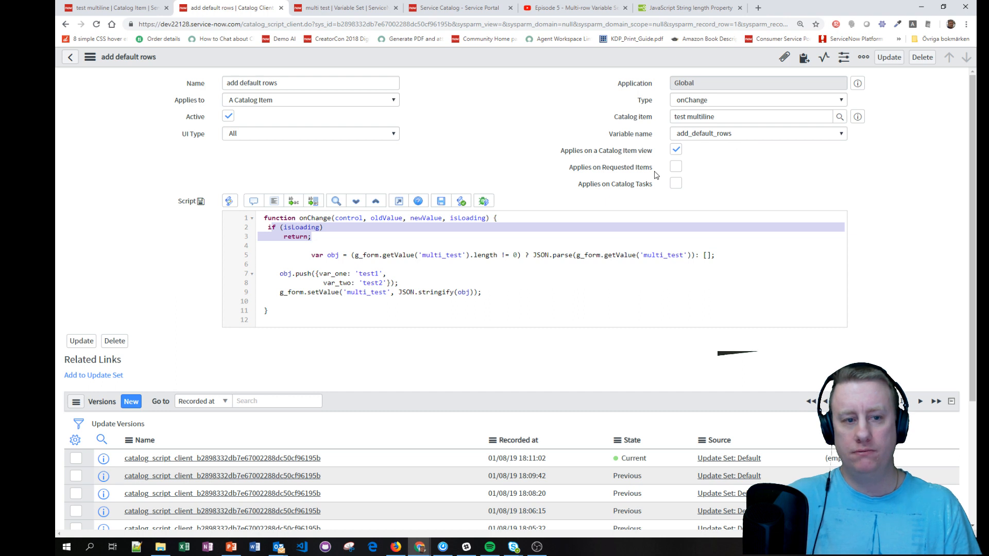
# Review the UI Type choices and leave it set to All
pyautogui.click(310, 133)
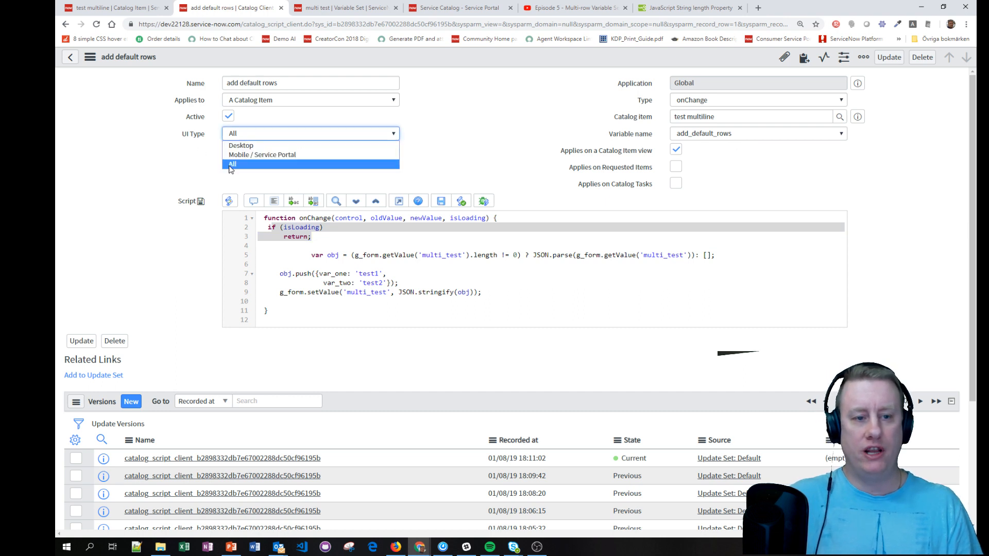
pyautogui.moveTo(261, 154)
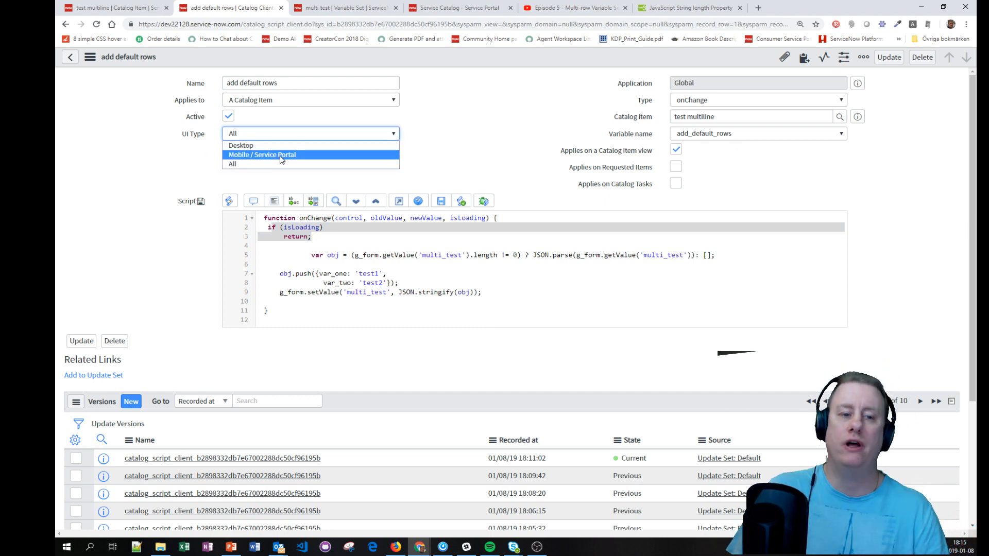
pyautogui.click(232, 164)
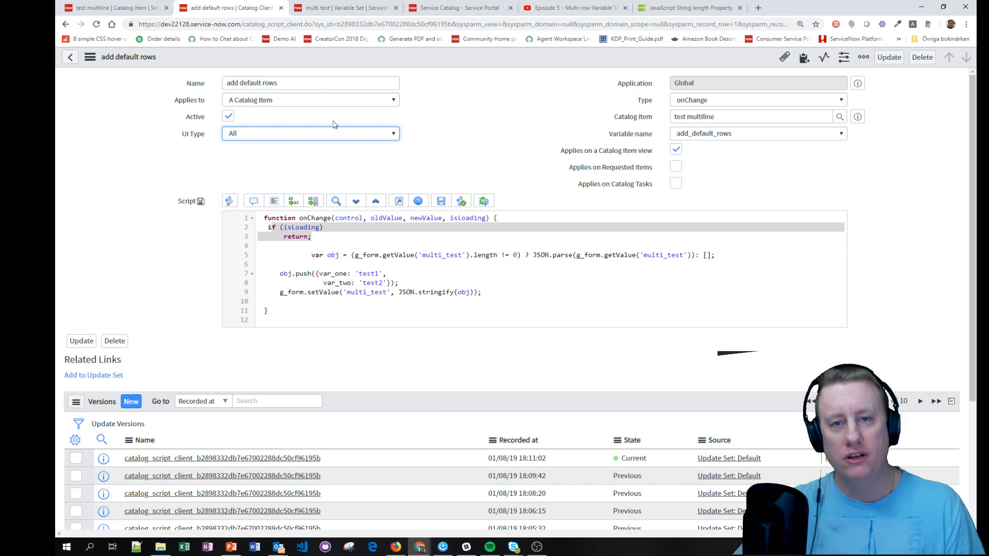
pyautogui.moveTo(448, 144)
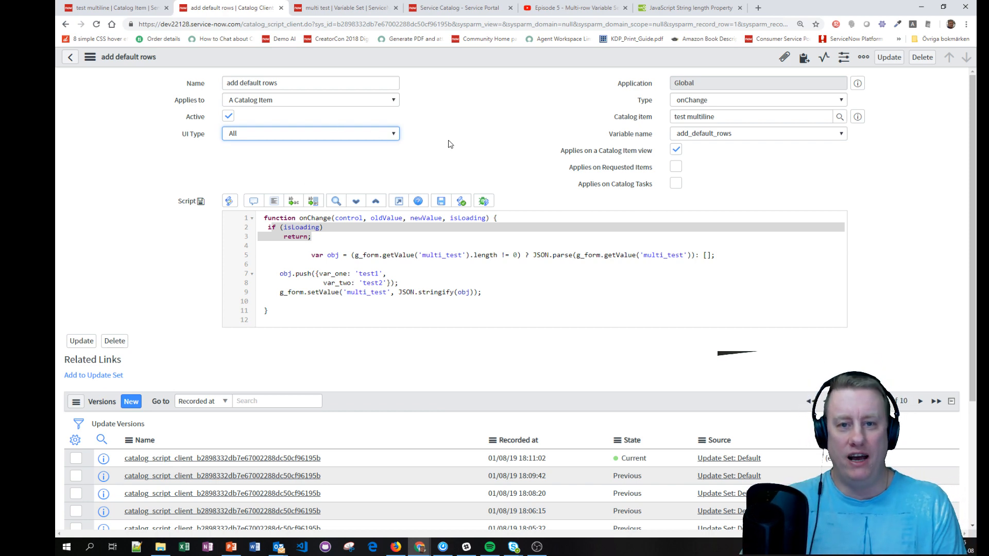
pyautogui.click(310, 133)
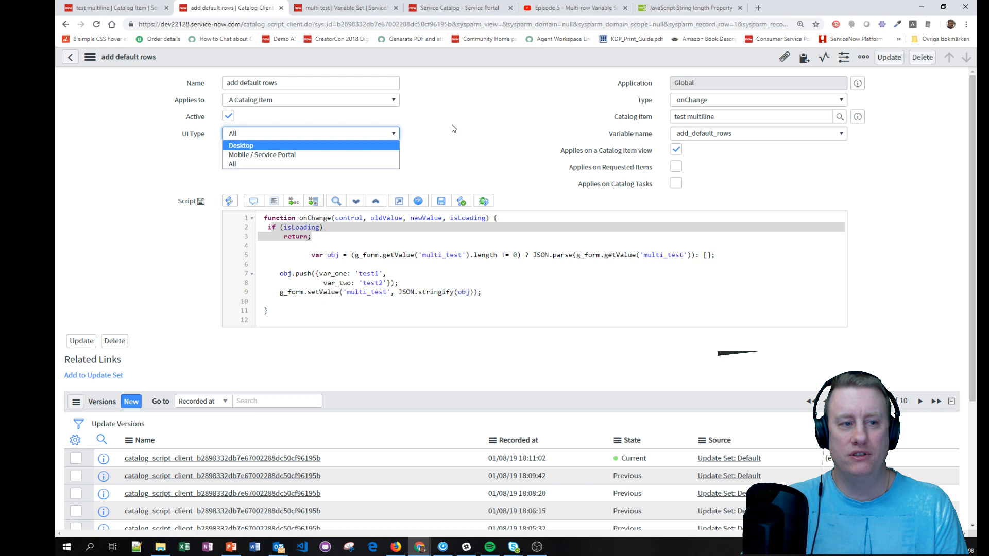
pyautogui.click(232, 164)
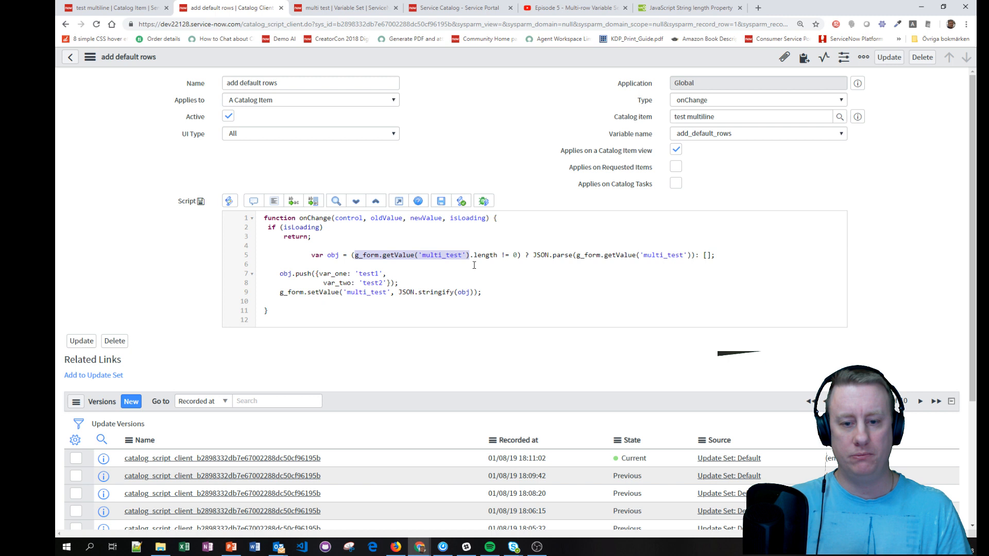
pyautogui.moveTo(570, 220)
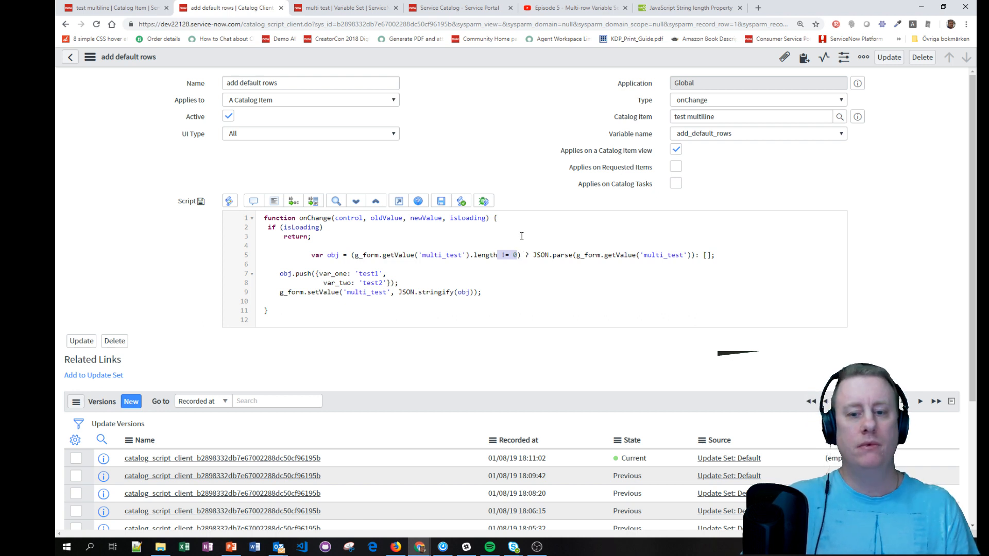
# Review the length check and JSON.stringify push lines in the script, then open the GitHub code repository
pyautogui.doubleClick(332, 254)
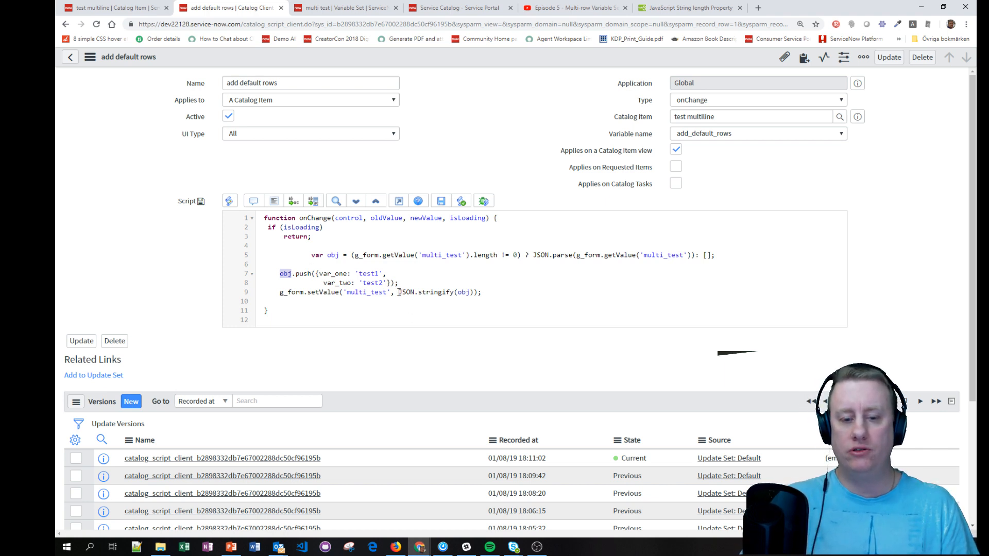
pyautogui.doubleClick(435, 292)
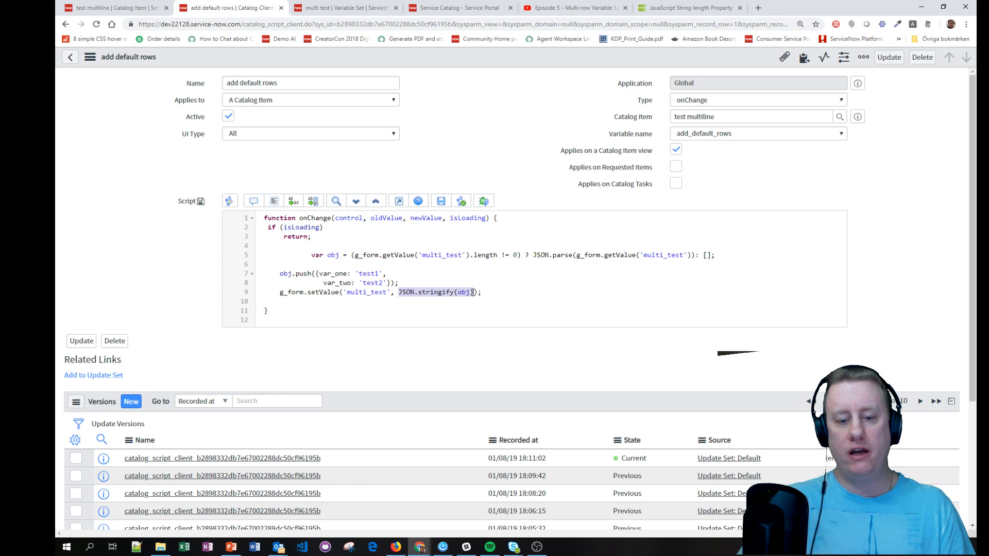
pyautogui.moveTo(610, 378)
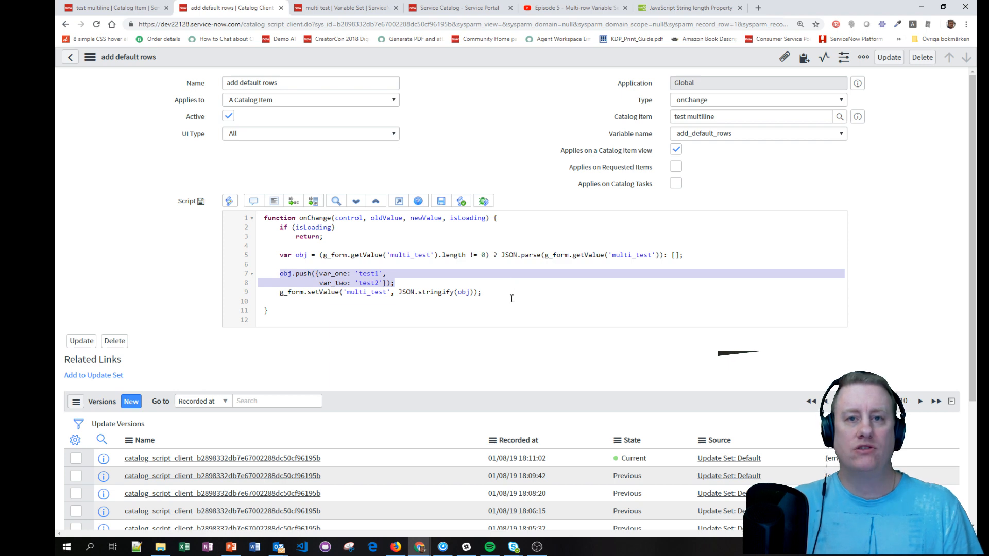
pyautogui.click(317, 301)
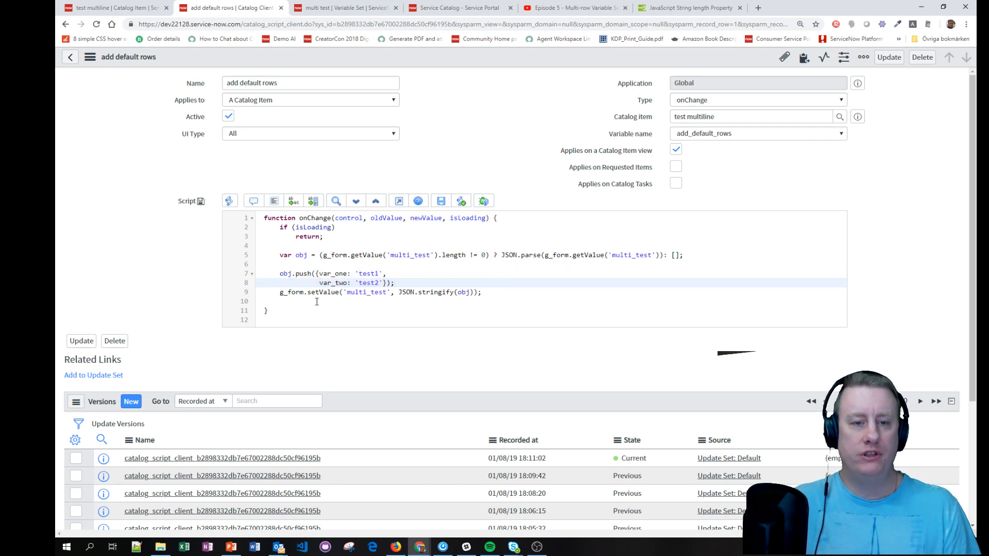
pyautogui.click(690, 7)
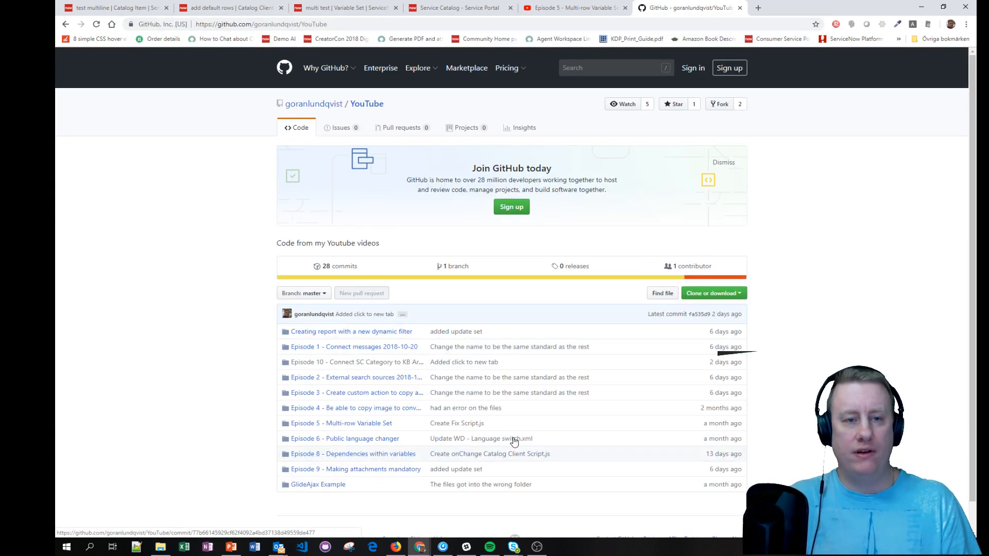
pyautogui.moveTo(526, 272)
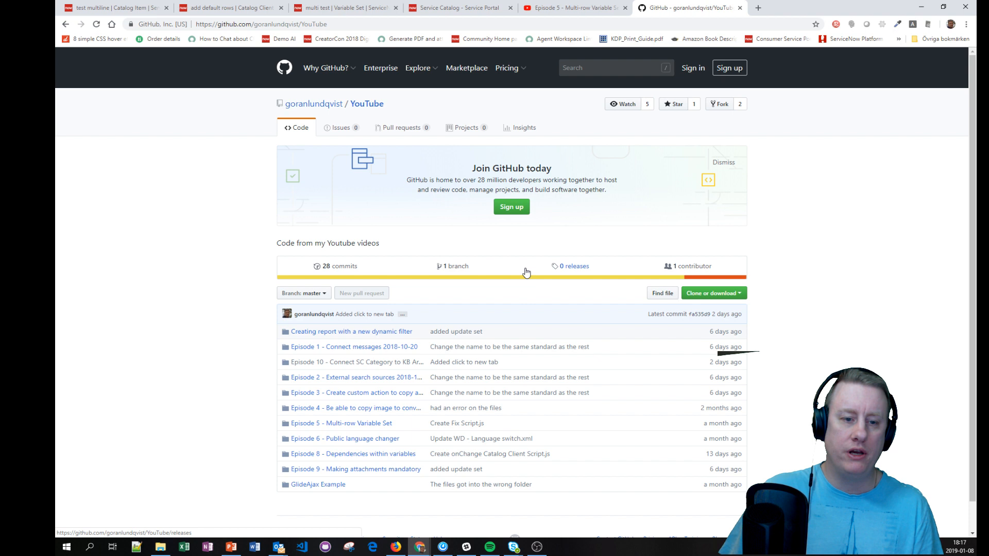
pyautogui.click(419, 68)
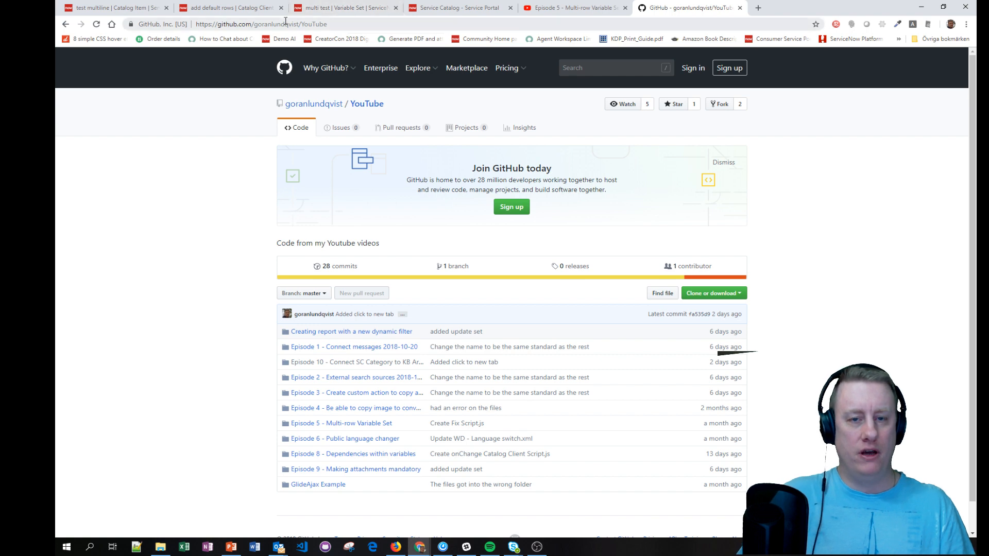
pyautogui.click(234, 7)
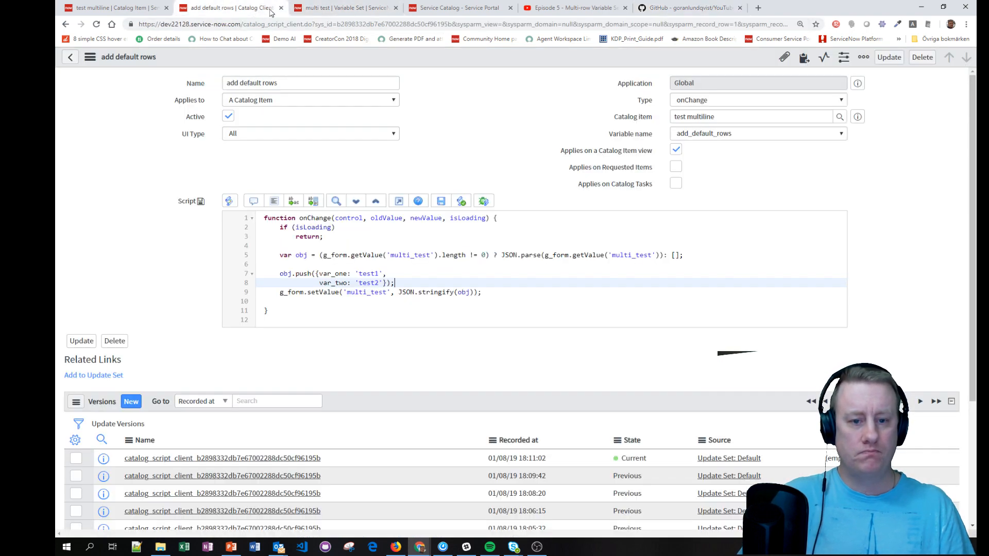
pyautogui.moveTo(693, 288)
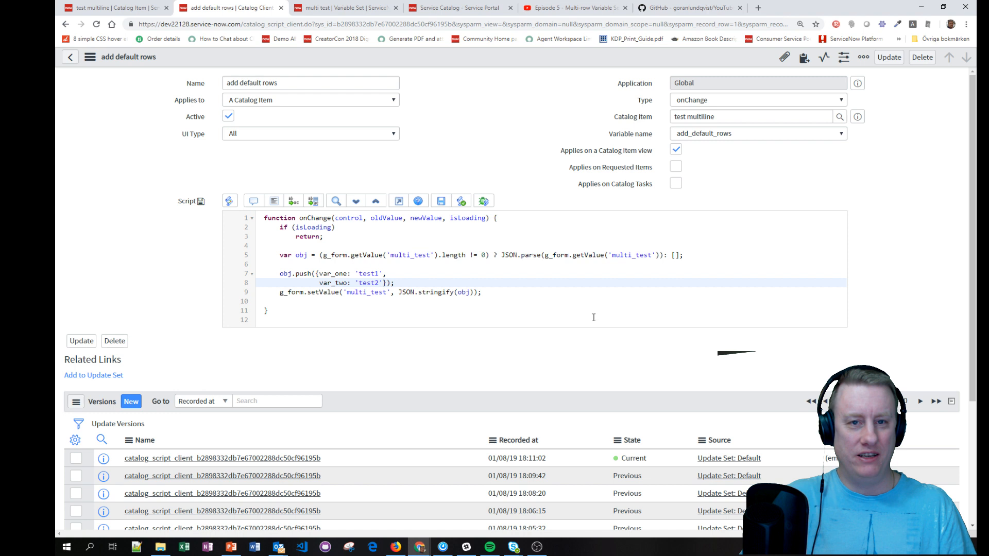
pyautogui.moveTo(582, 138)
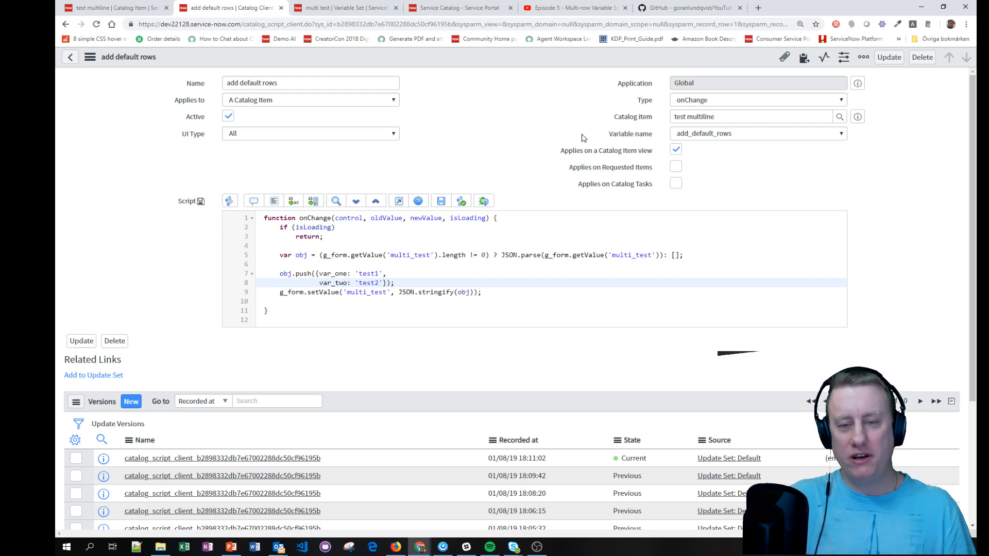
pyautogui.moveTo(712, 46)
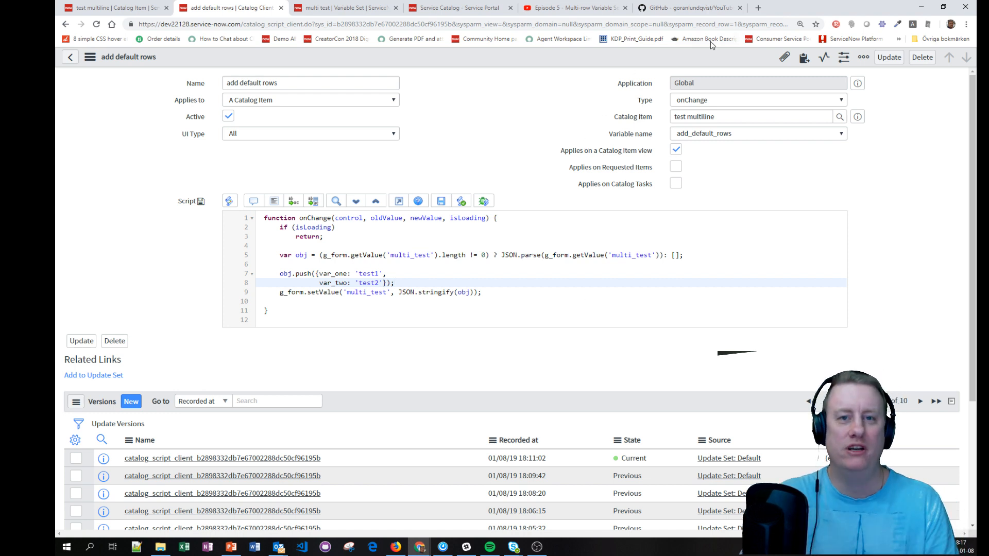